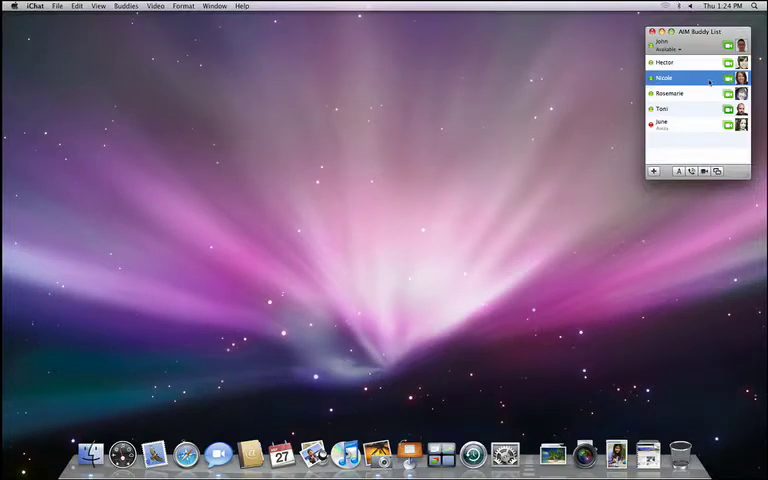
# - Start a video chat with Nicole, the second buddy in the AIM Buddy List
pyautogui.click(731, 78)
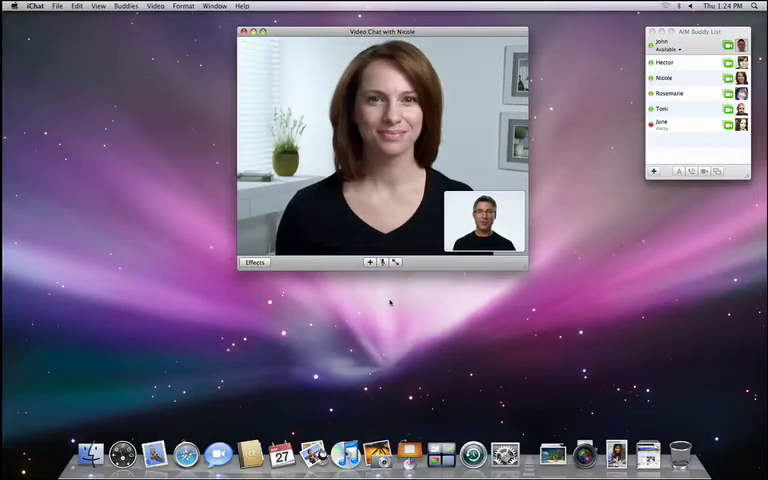
pyautogui.click(369, 262)
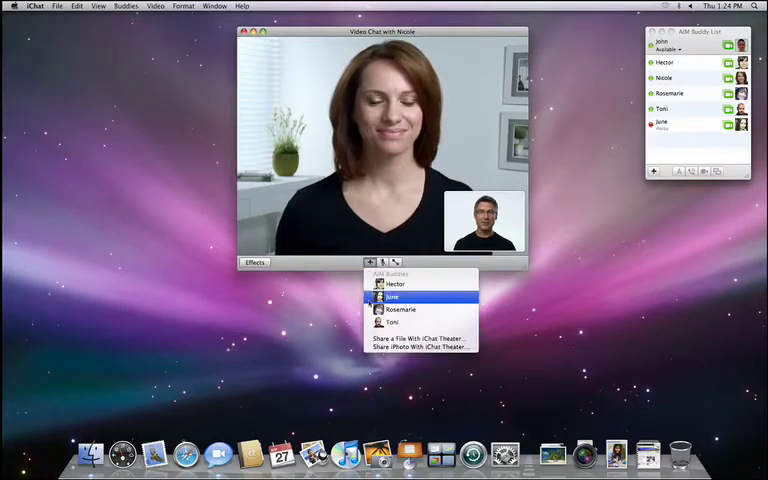
pyautogui.click(420, 346)
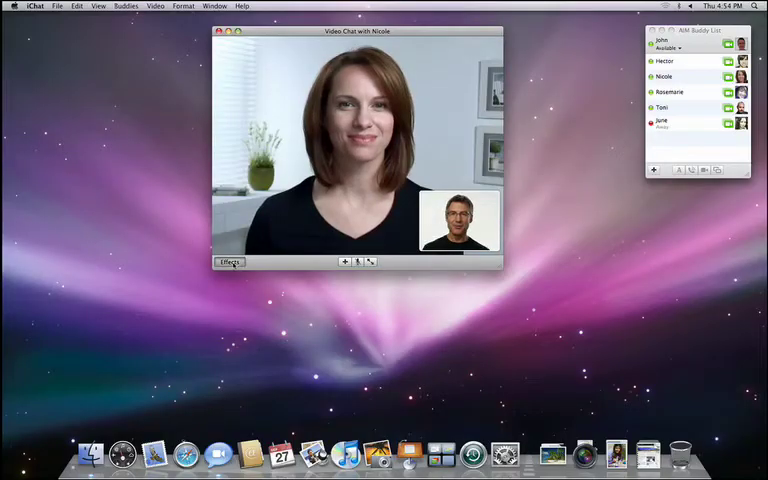
# - Show the Video Effects palette beside the ongoing chat with Nicole
pyautogui.click(229, 261)
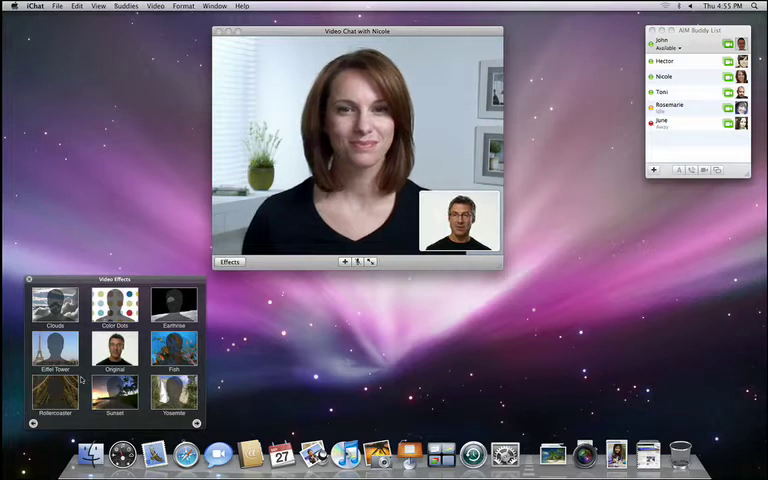
# - Dismiss the Video Effects palette and show the screen-sharing choices for Nicole
pyautogui.click(54, 305)
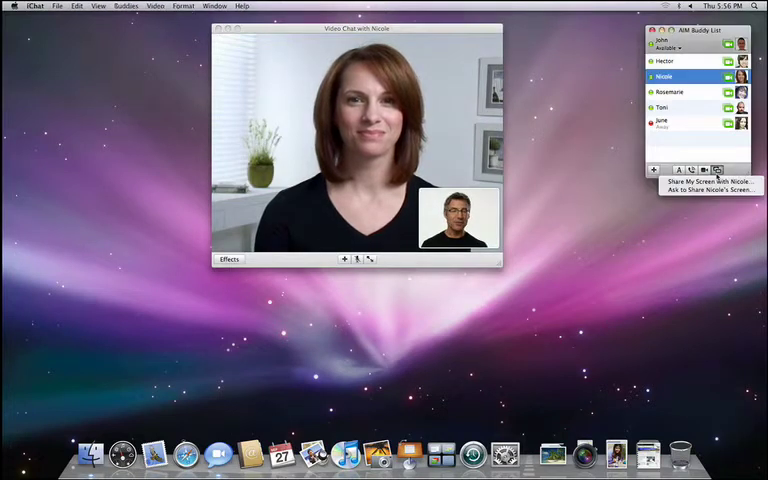
# - Share Nicole's screen and change the Keynote Budget slide title year from 2007 to 2008
pyautogui.click(705, 180)
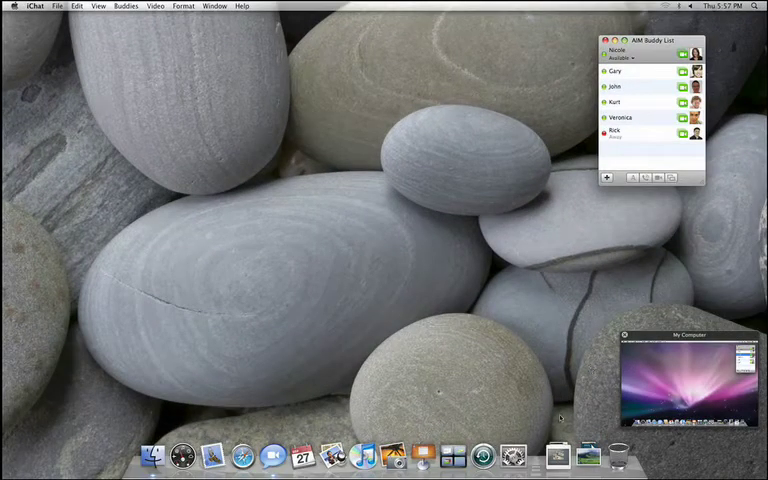
pyautogui.click(555, 455)
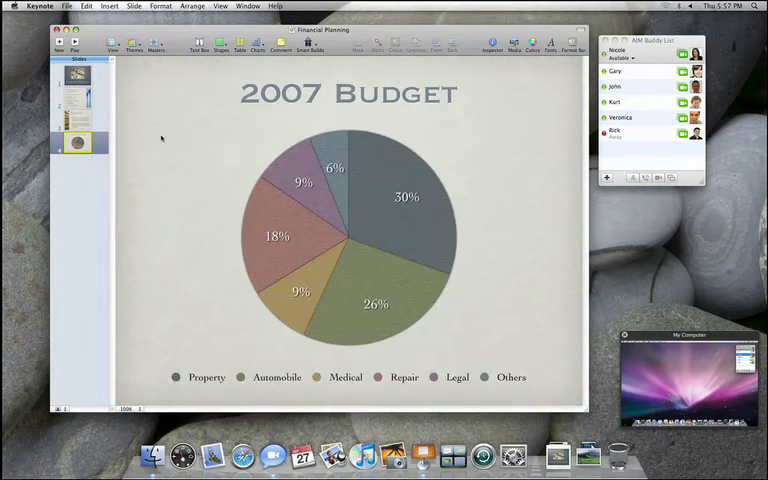
pyautogui.doubleClick(281, 93)
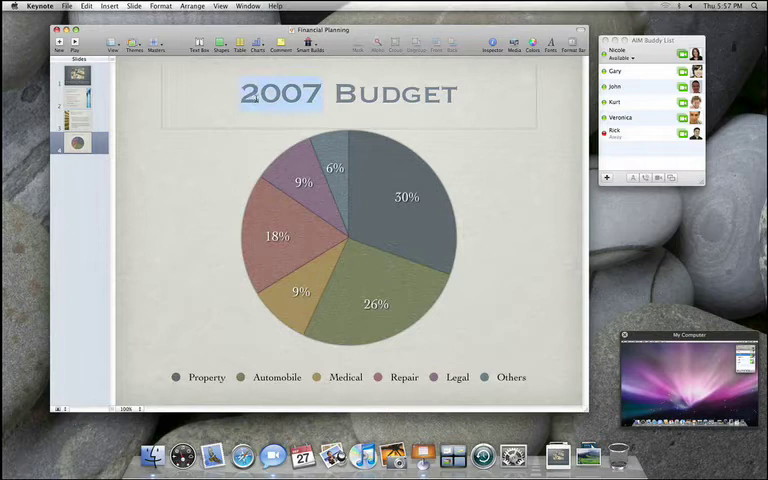
pyautogui.write('2008')
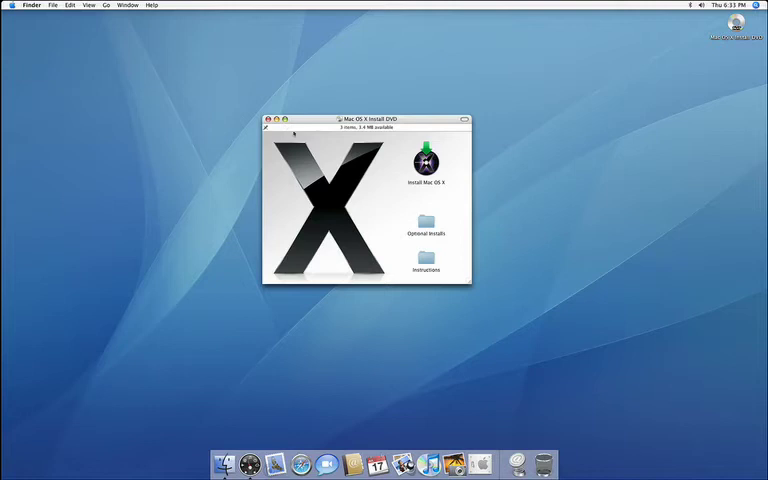
# - Launch Install Mac OS X from the DVD and confirm the administrator password
pyautogui.click(427, 165)
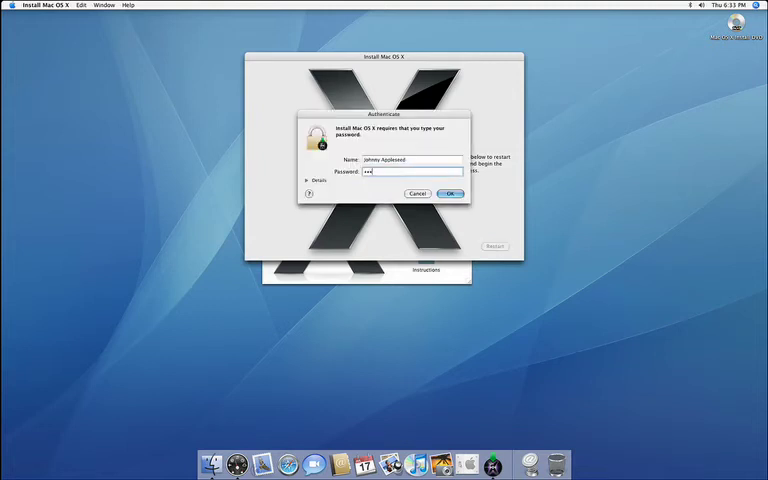
pyautogui.click(450, 193)
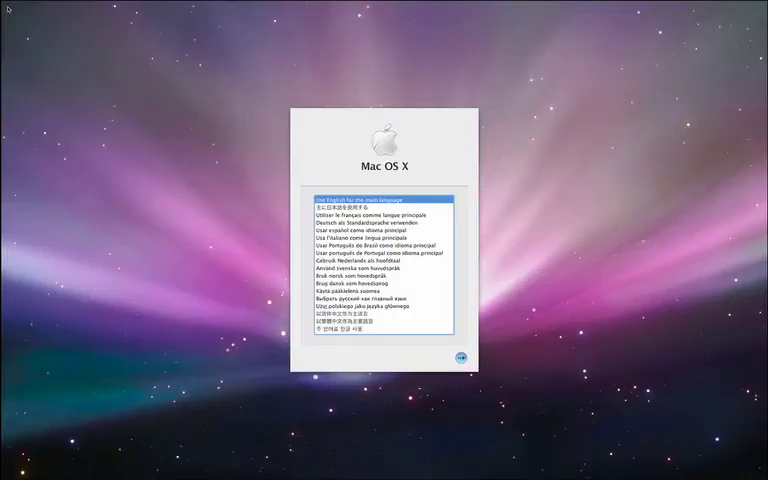
pyautogui.moveTo(241, 116)
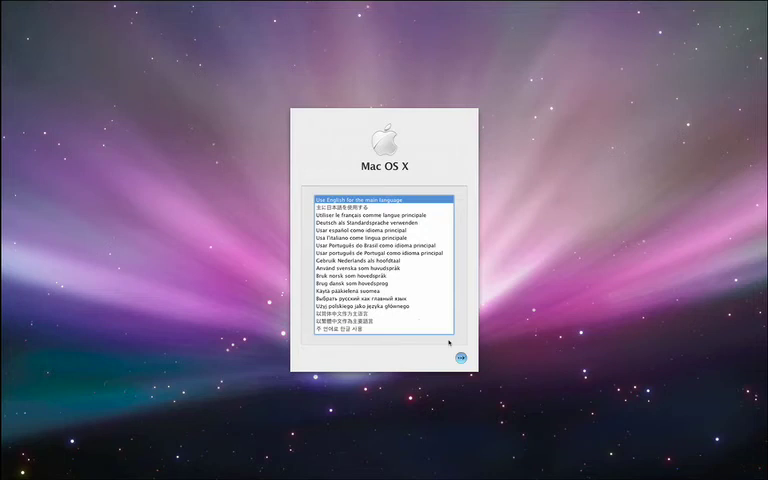
# - Continue with English as the main language to the Leopard Welcome screen
pyautogui.click(456, 343)
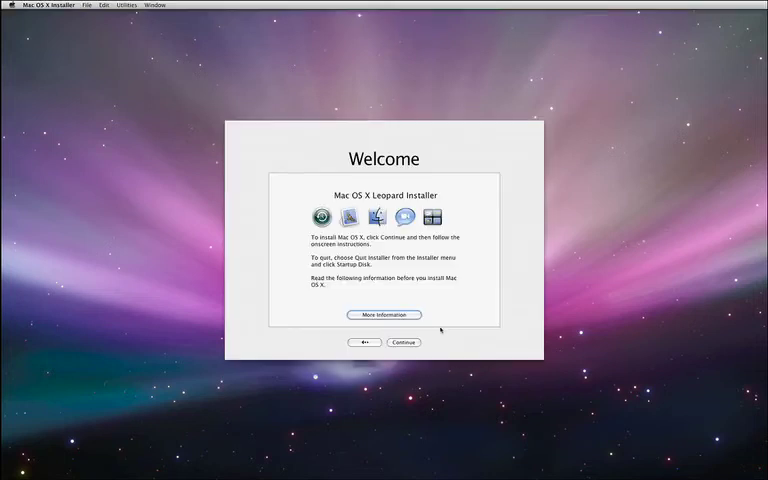
# - Agree to the licence, choose Macintosh HD as destination, and begin installing Mac OS X
pyautogui.click(403, 342)
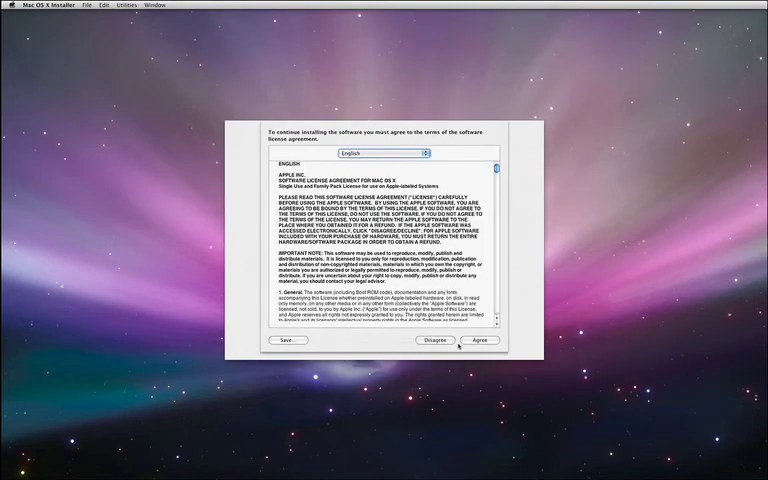
pyautogui.click(481, 340)
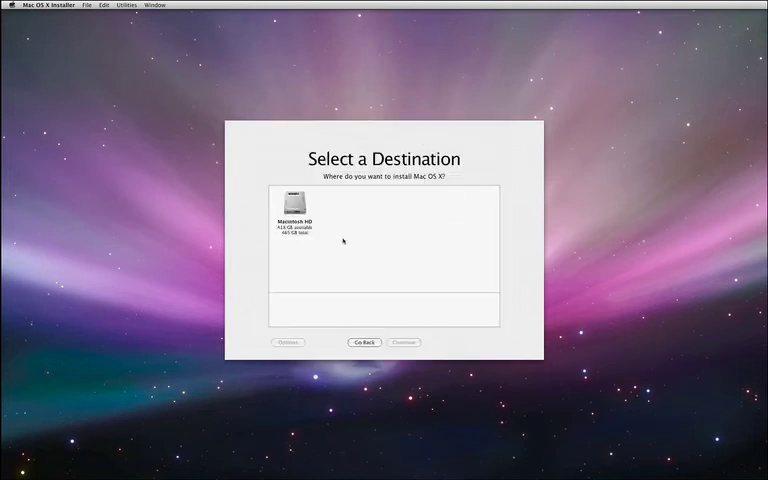
pyautogui.click(293, 198)
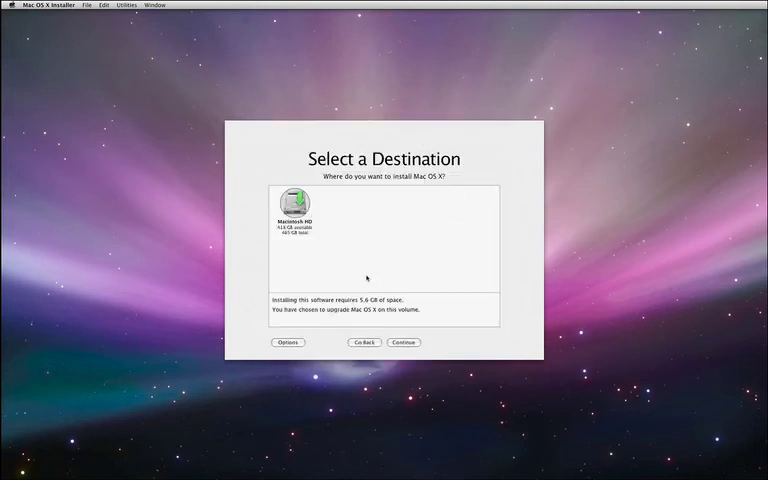
pyautogui.click(404, 342)
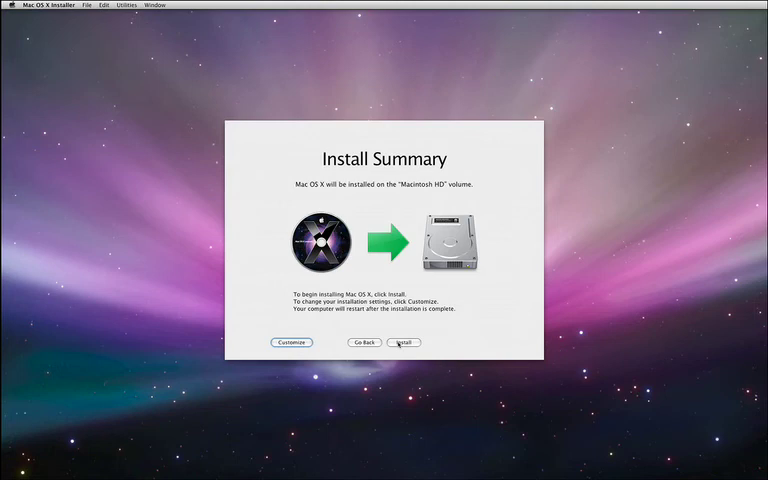
pyautogui.click(404, 343)
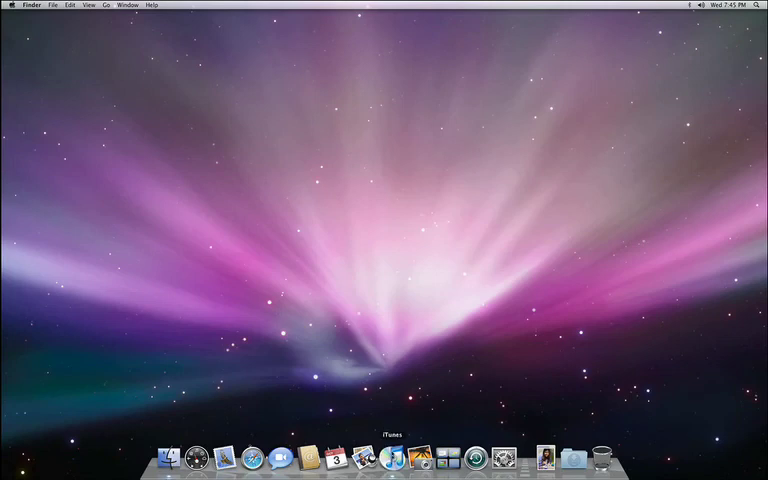
pyautogui.click(394, 458)
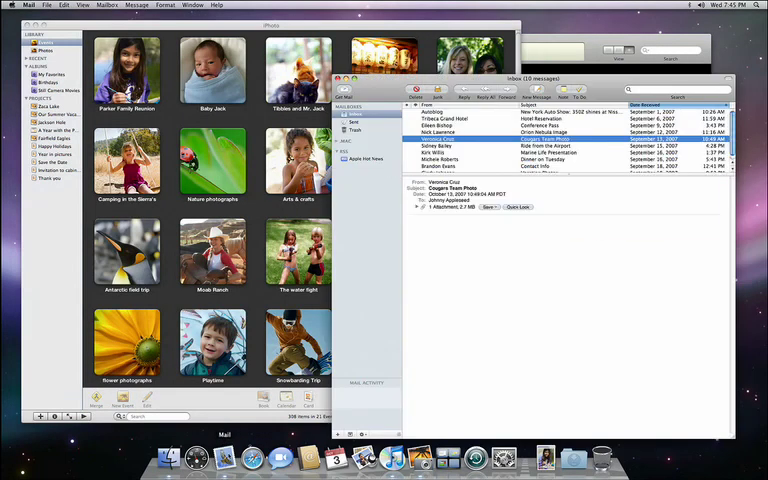
pyautogui.click(480, 145)
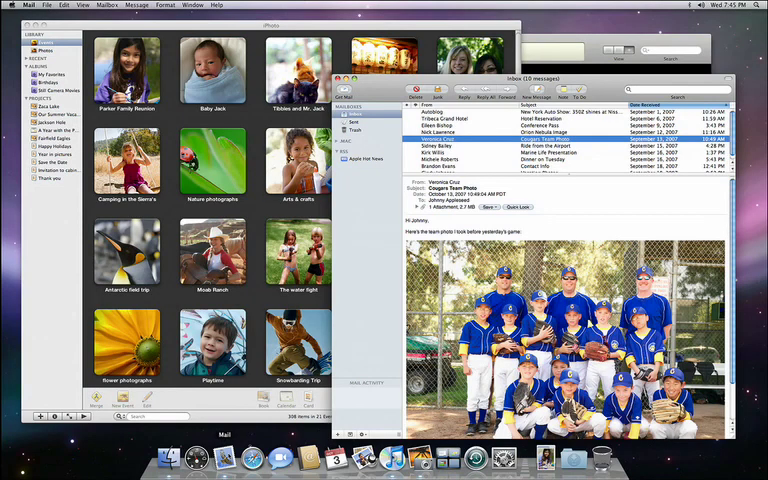